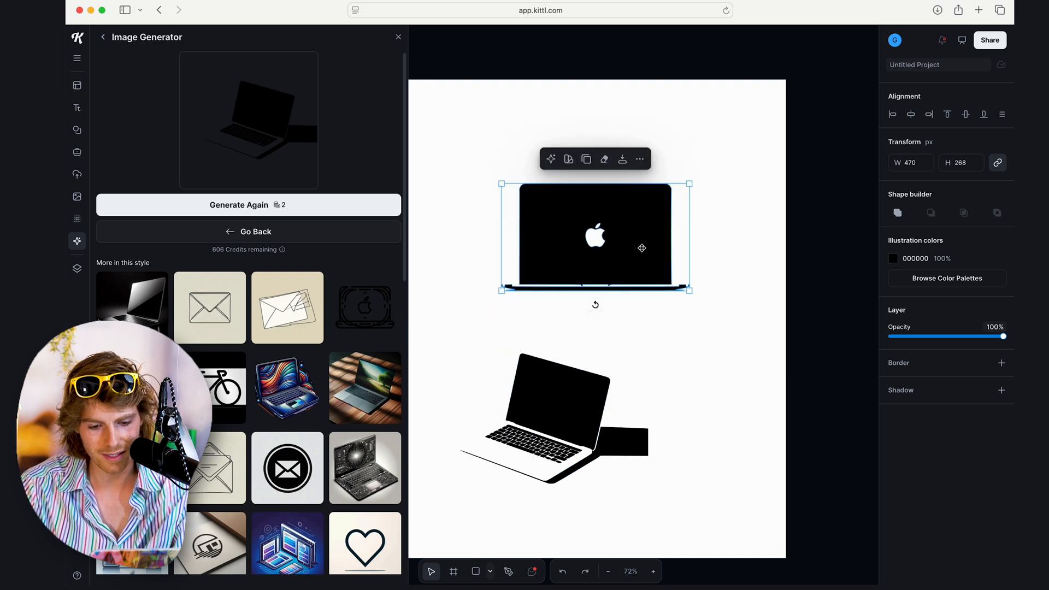
- Close the Image Generator panel, leaving both laptop illustrations deselected on the canvas
left_click(398, 38)
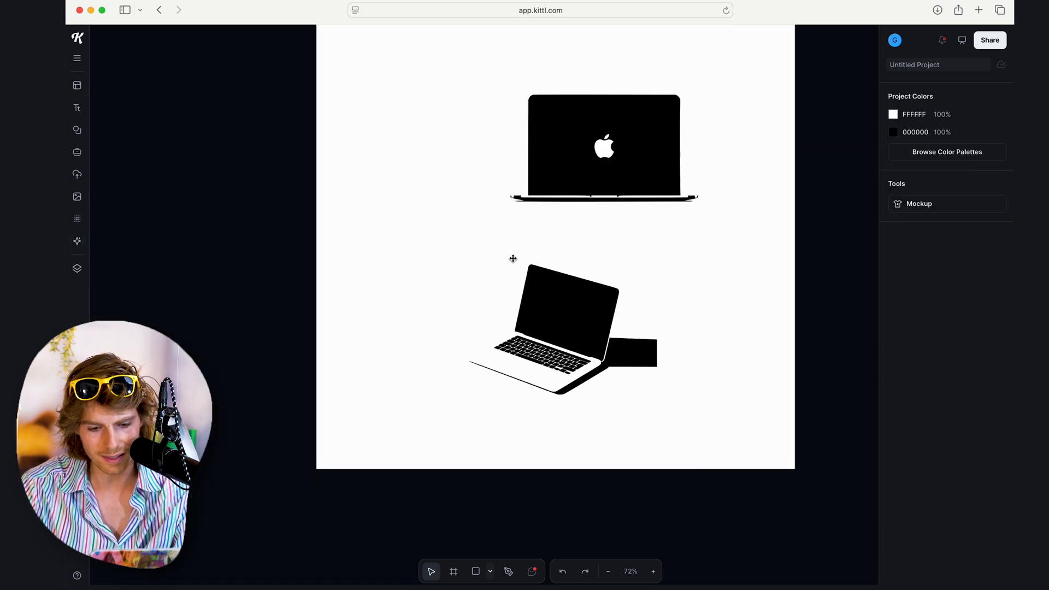
- Delete the stray black rectangle and sliver paths beside the tilted laptop's hinge
left_click(604, 145)
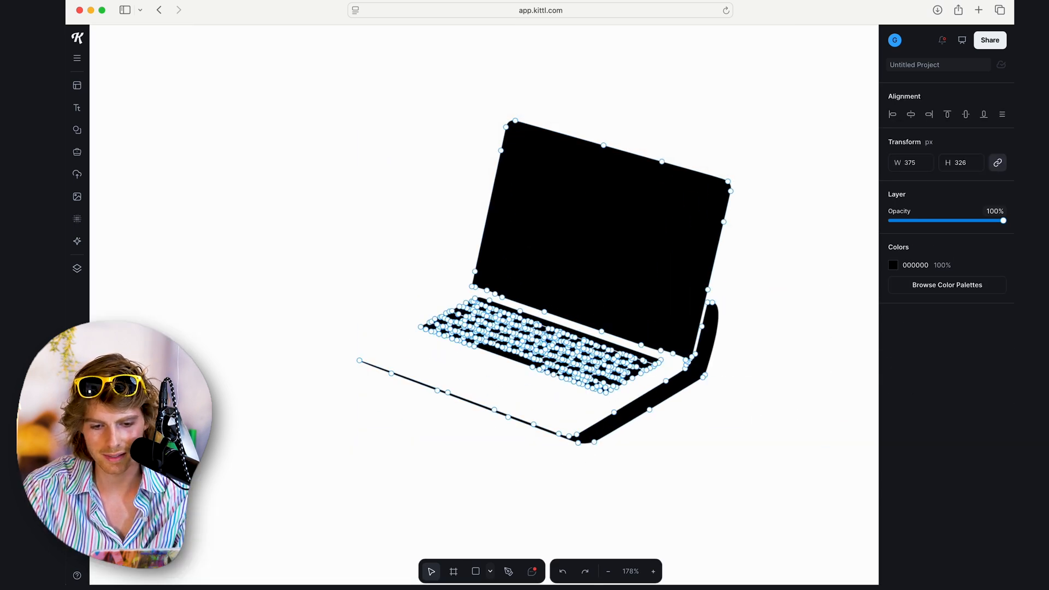
left_click(652, 571)
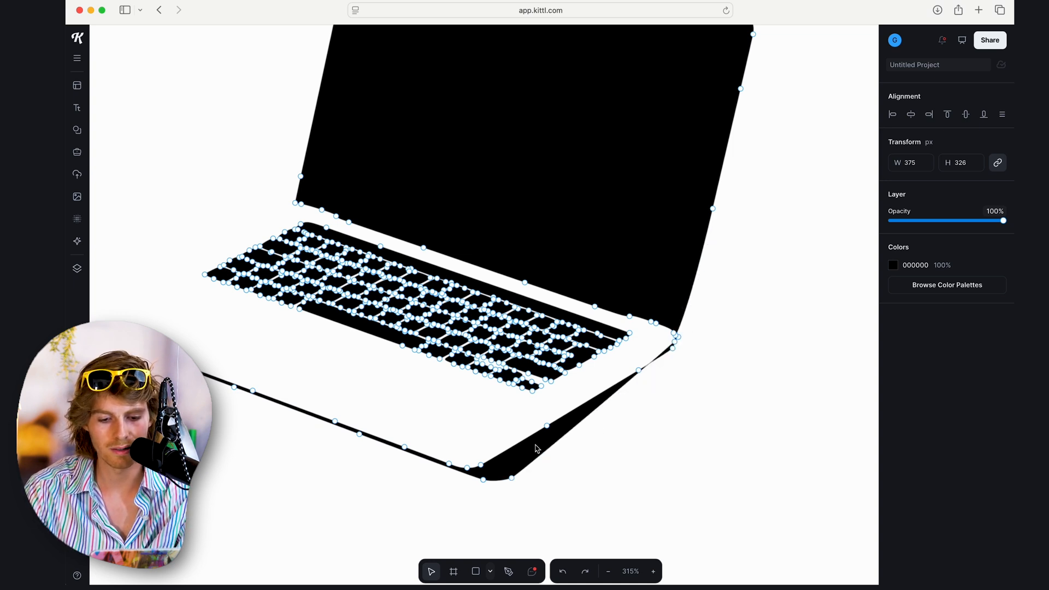
left_click(608, 572)
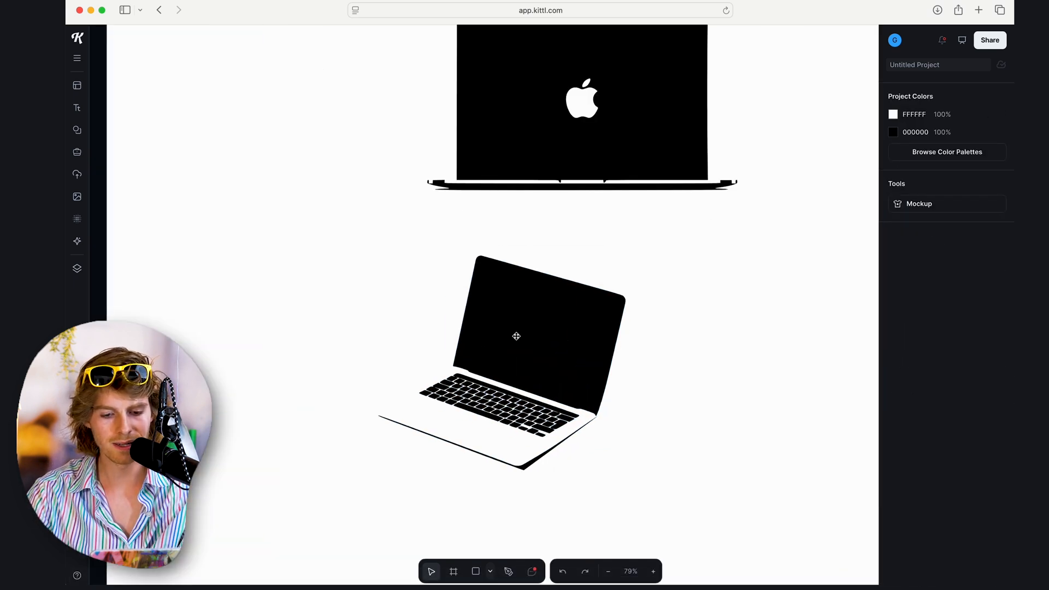
left_click(653, 572)
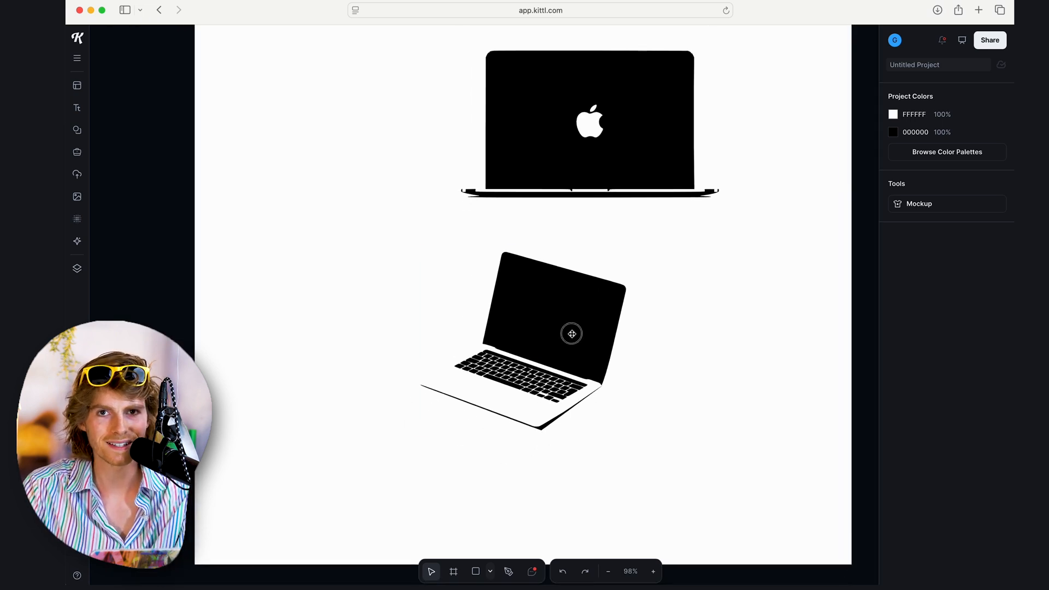
left_click(571, 334)
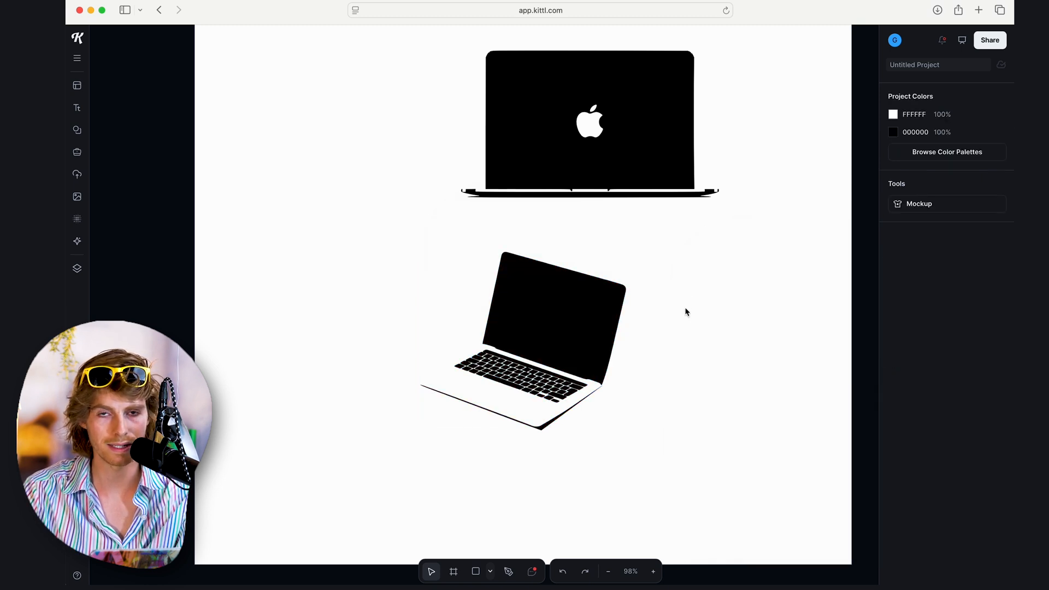
mouse_move(577, 315)
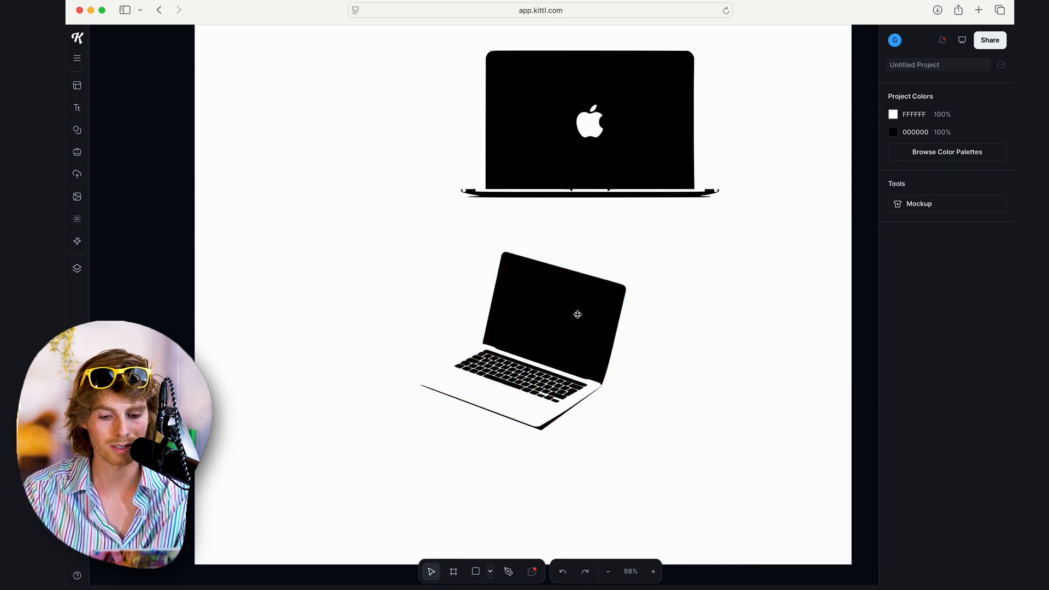
left_click(76, 108)
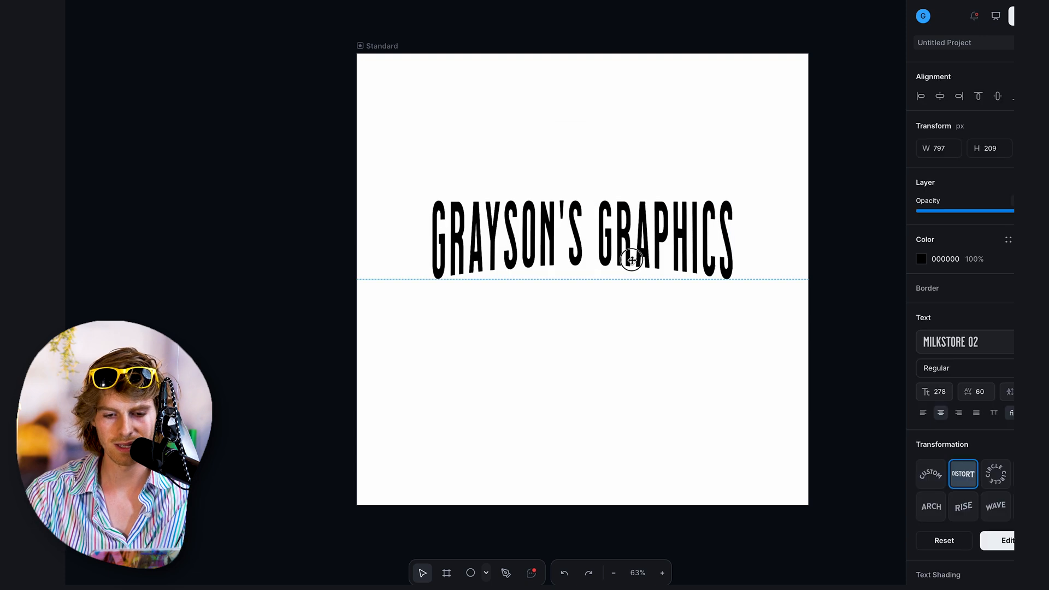
- Try Arch and Wave transformations on GRAYSON, then settle on a Custom upward curve
left_click(930, 506)
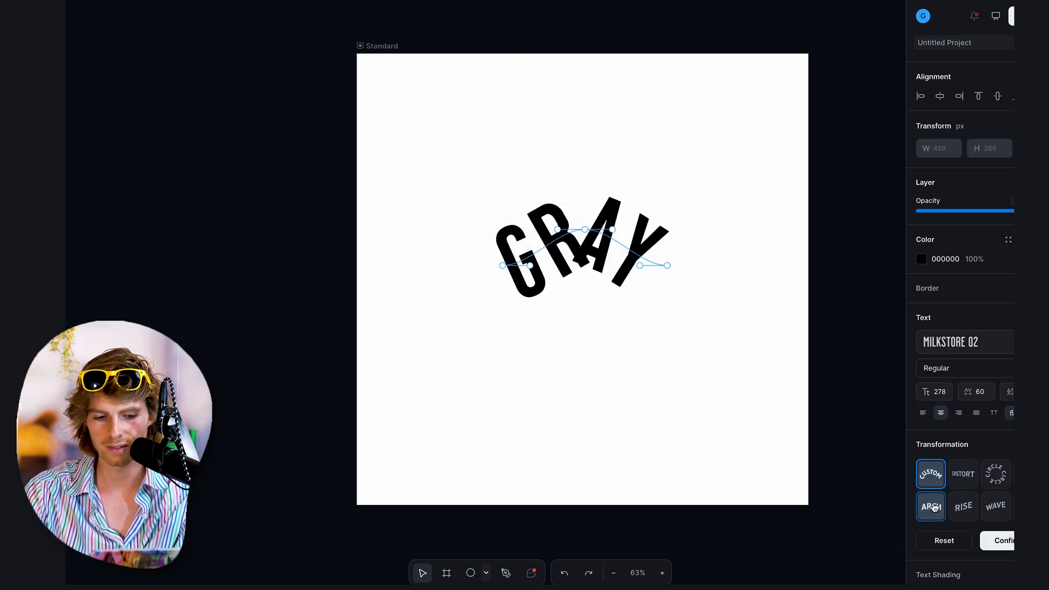
left_click(995, 506)
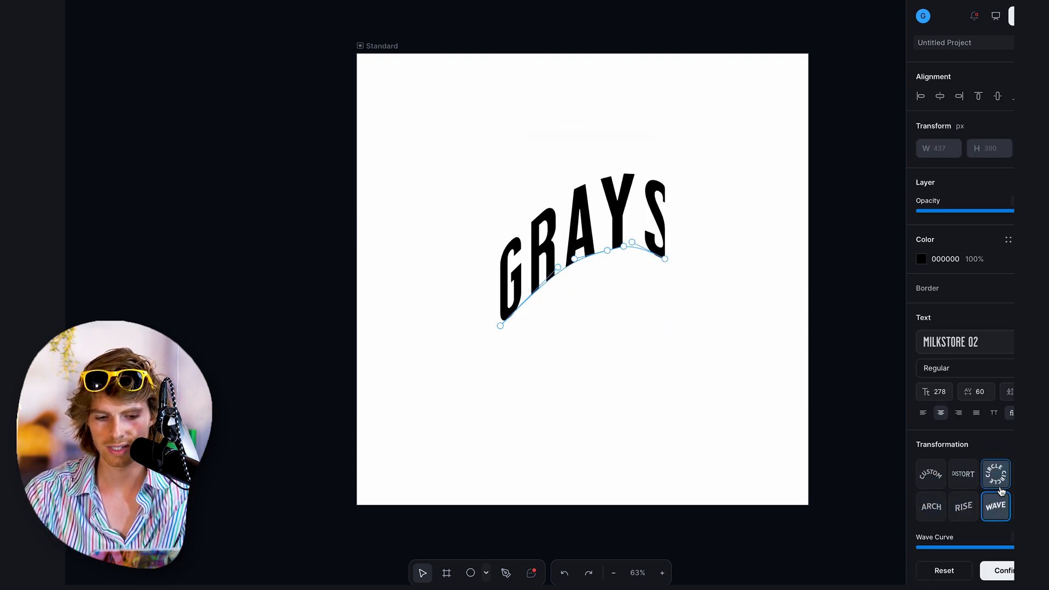
left_click(930, 474)
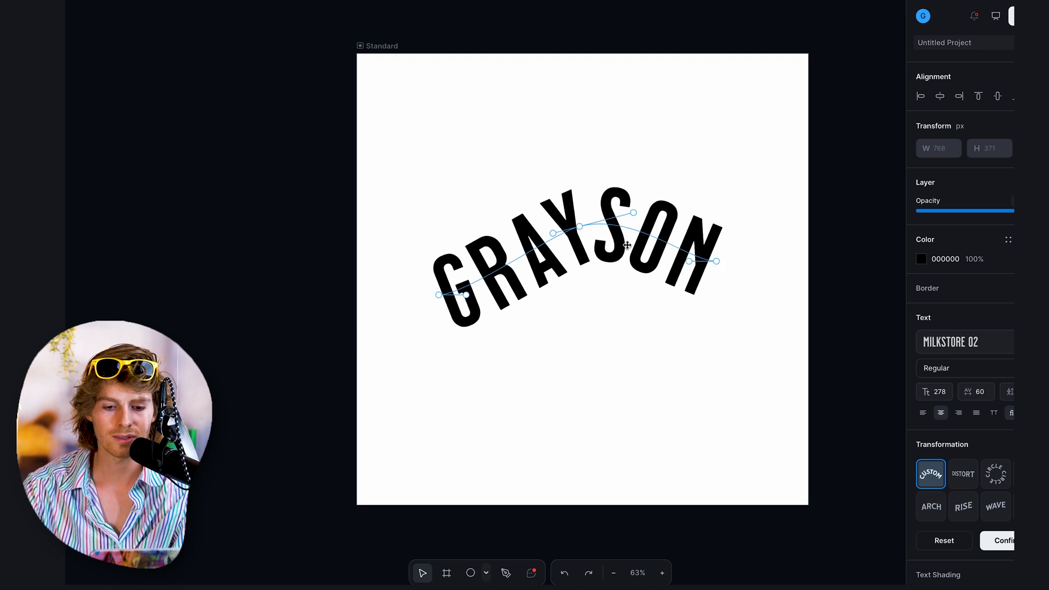
- Convert the curved GRAYSON text into outlined vector paths via Outline text
right_click(627, 244)
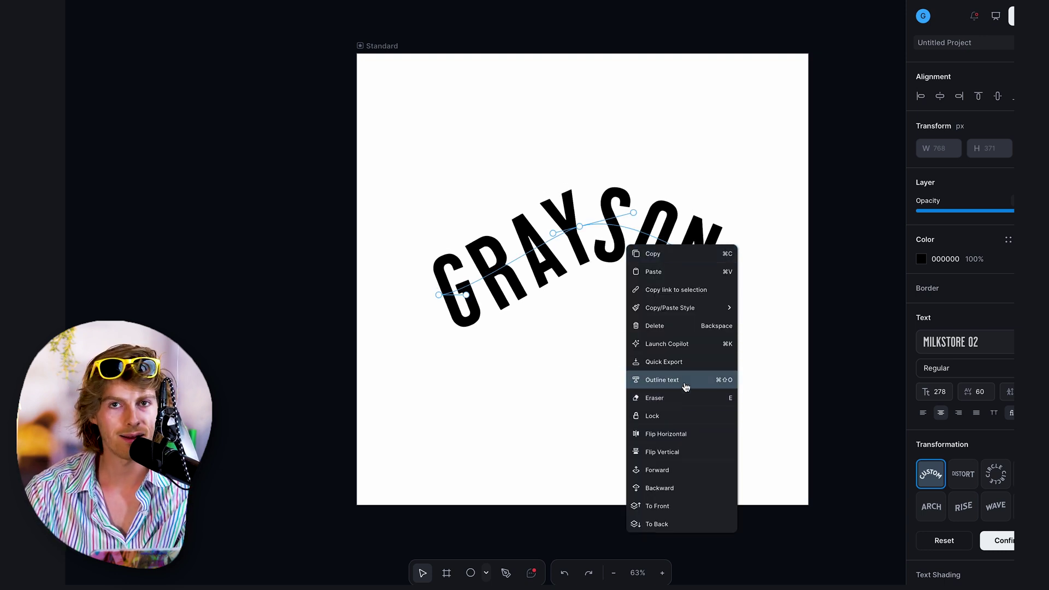
left_click(662, 380)
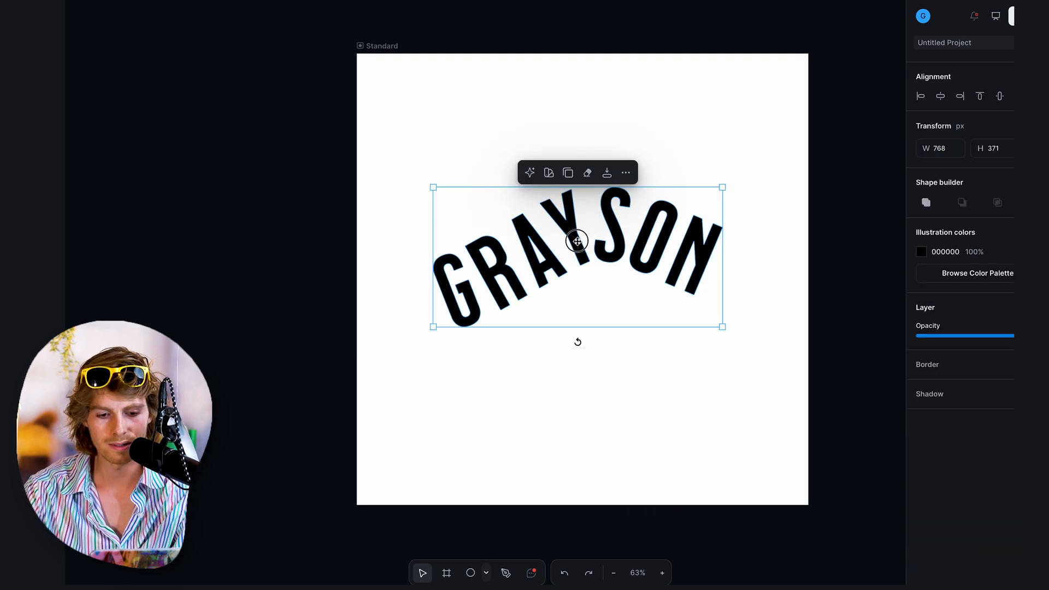